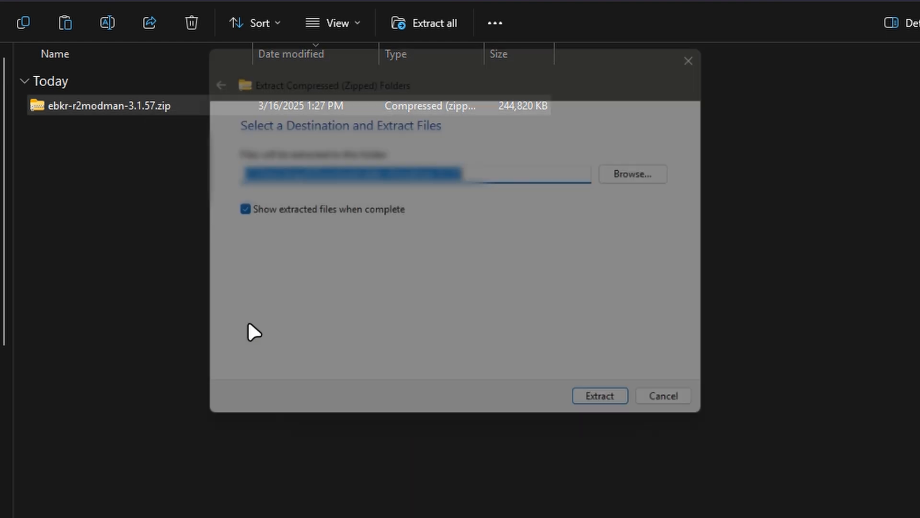
# Extract the r2modman 3.1.57 zip and launch r2modman-Setup-3.1.57.exe.
pyautogui.click(599, 395)
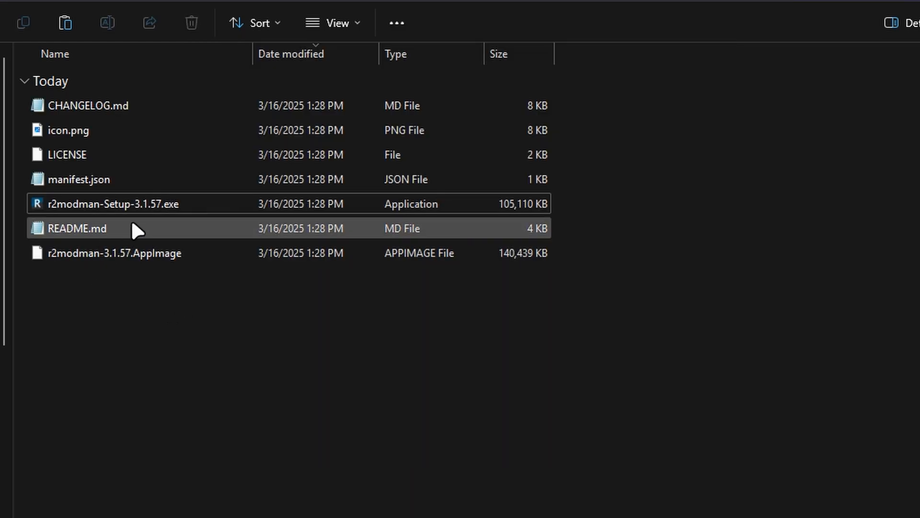
pyautogui.doubleClick(108, 204)
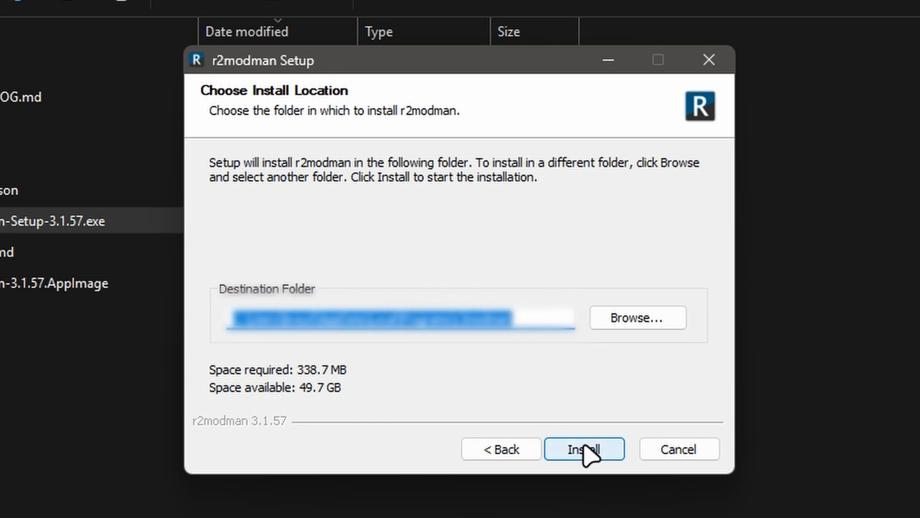
# Install r2modman, pick H3VR from the game list via 'h3vr' search, and load a profile.
pyautogui.click(584, 449)
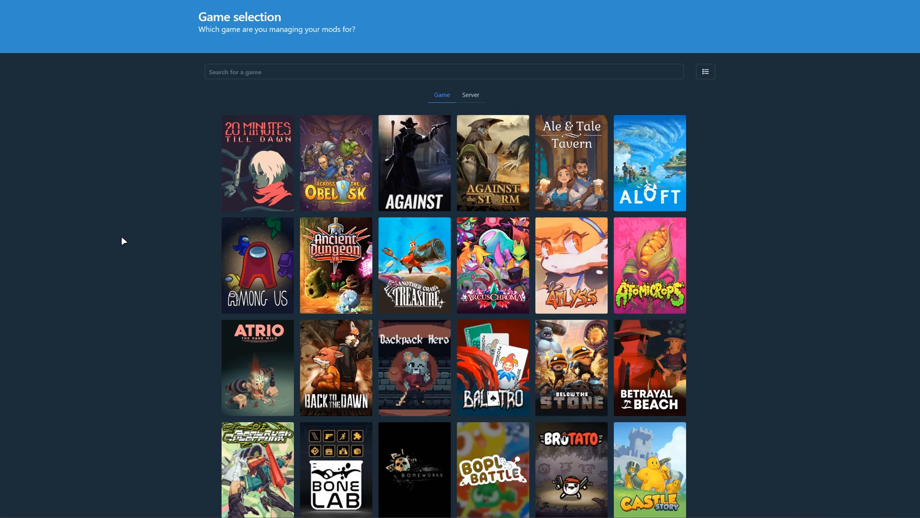
pyautogui.click(443, 71)
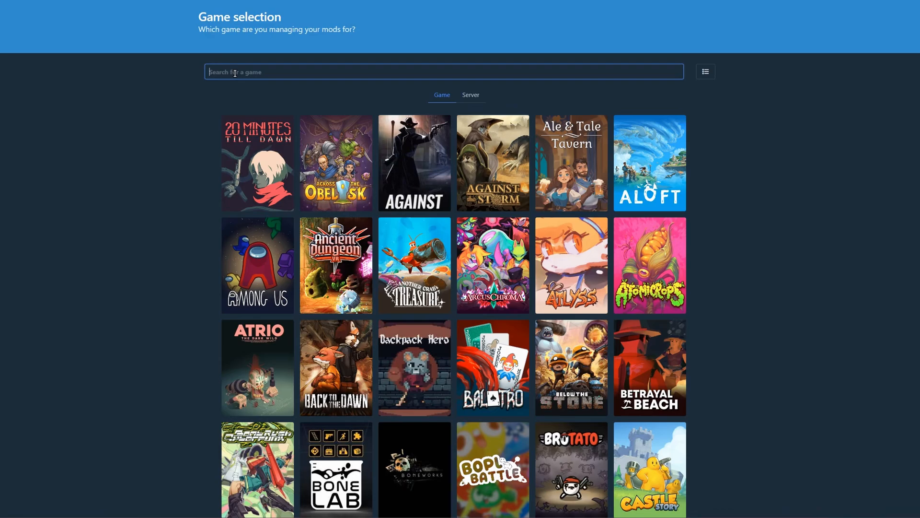
pyautogui.write('h3vr')
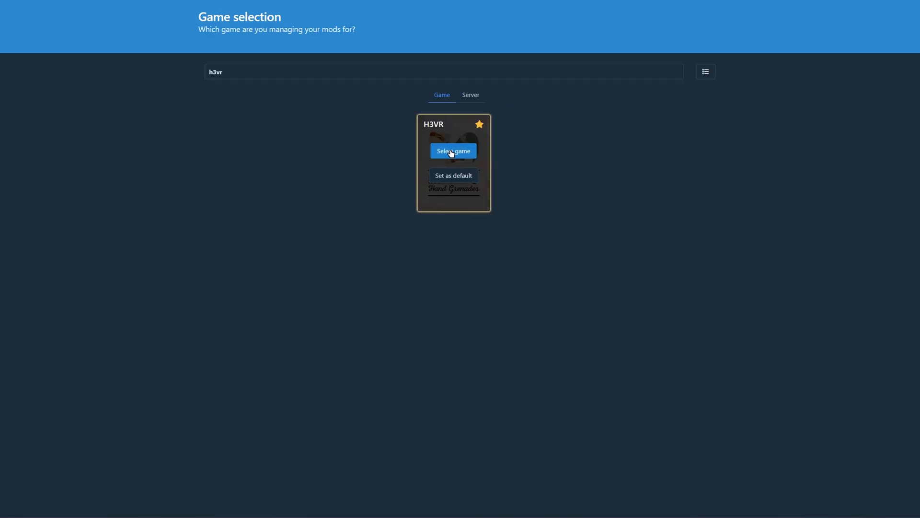
pyautogui.click(454, 150)
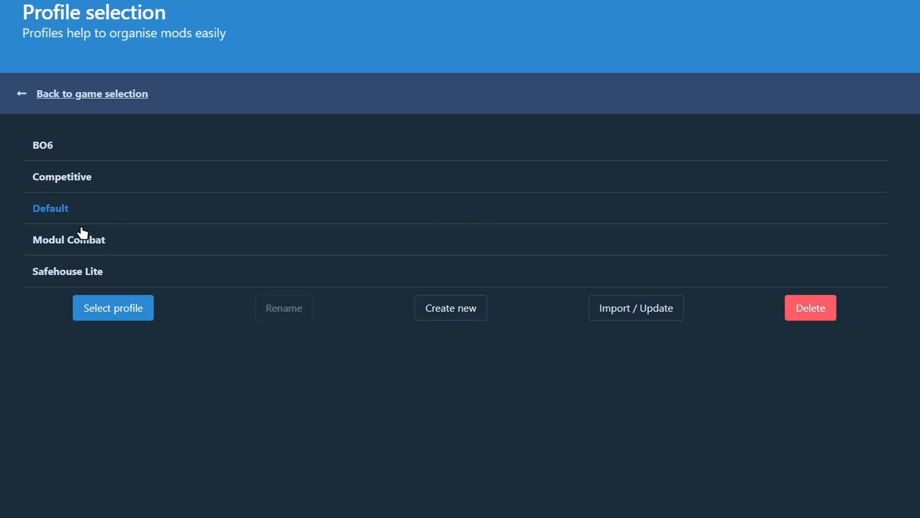
pyautogui.click(450, 308)
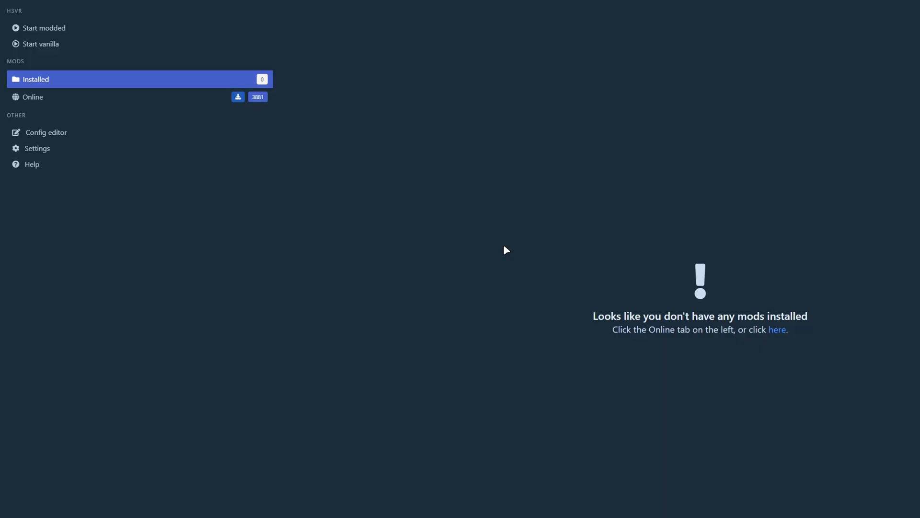
# Show the Locations settings listing the data, profile, H3VR and Steam folder paths.
pyautogui.click(37, 148)
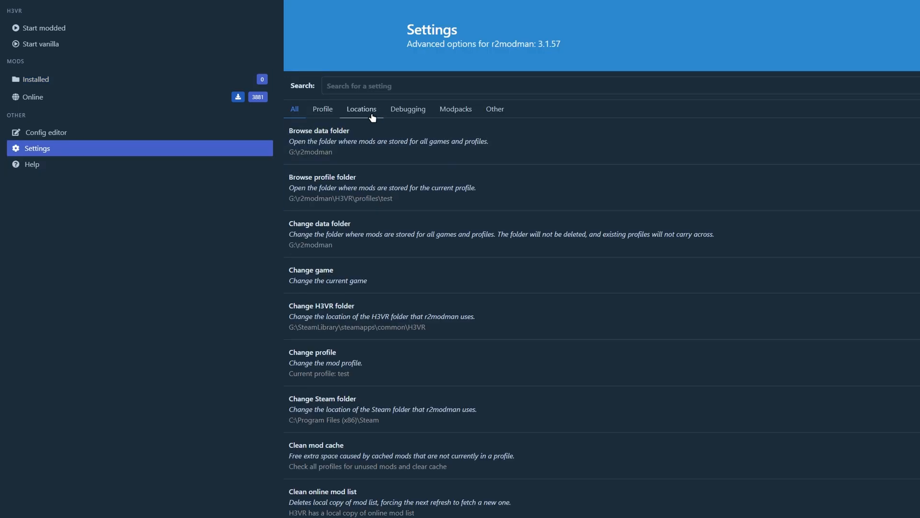
pyautogui.click(361, 109)
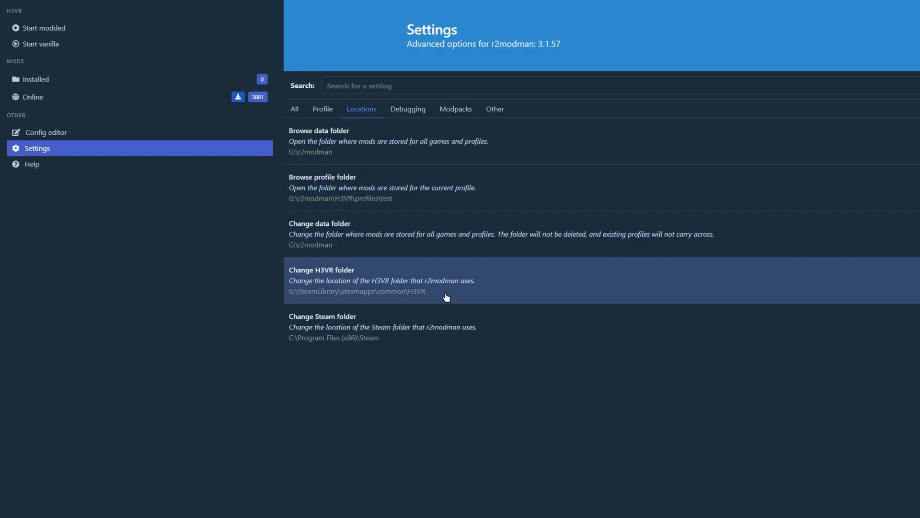
pyautogui.moveTo(435, 293)
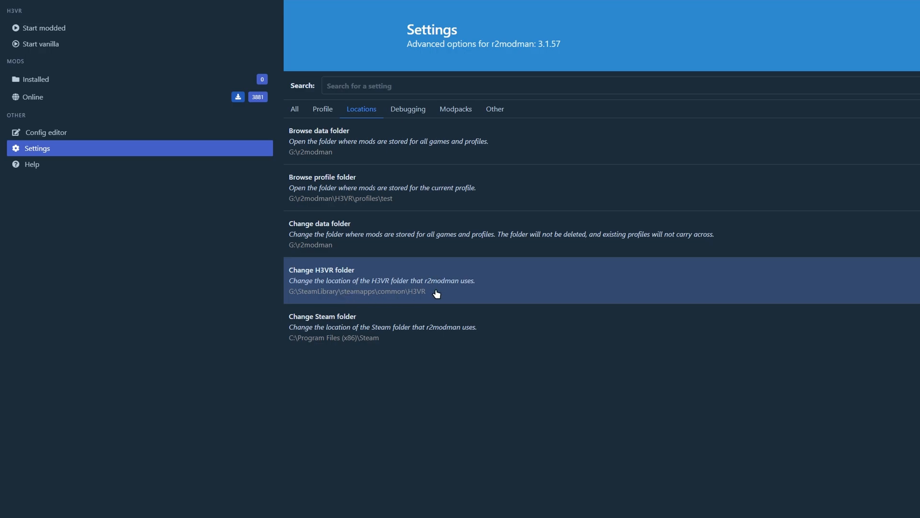
pyautogui.moveTo(291, 307)
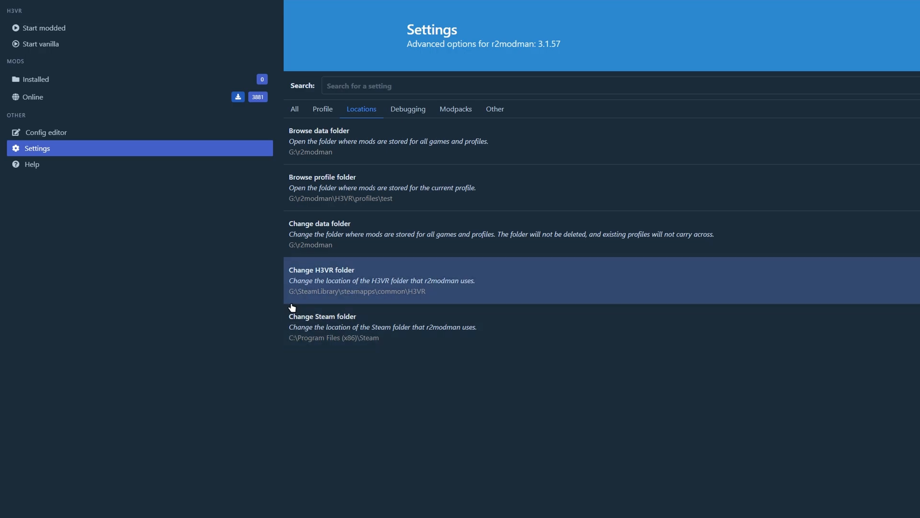
pyautogui.moveTo(421, 286)
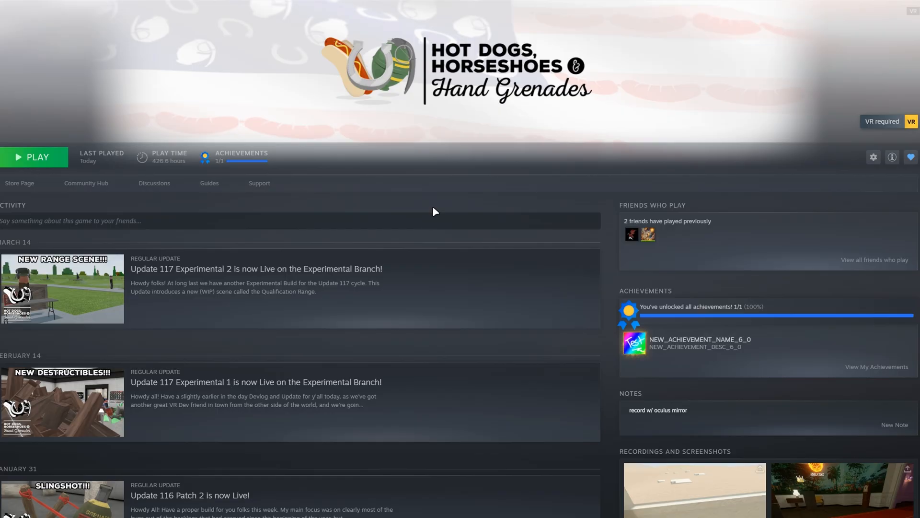
# Browse H3VR's local files in Steam and grab the path G:\SteamLibrary\steamapps\common\H3VR.
pyautogui.click(872, 156)
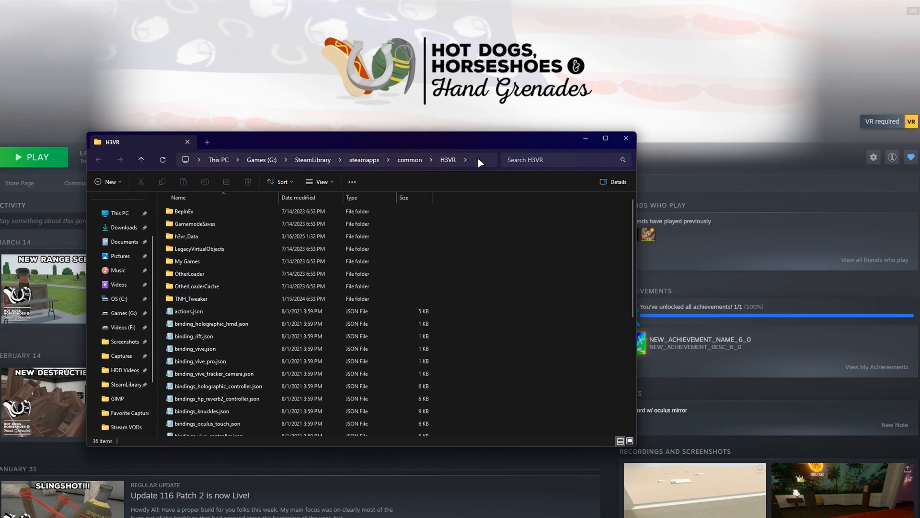
pyautogui.click(478, 160)
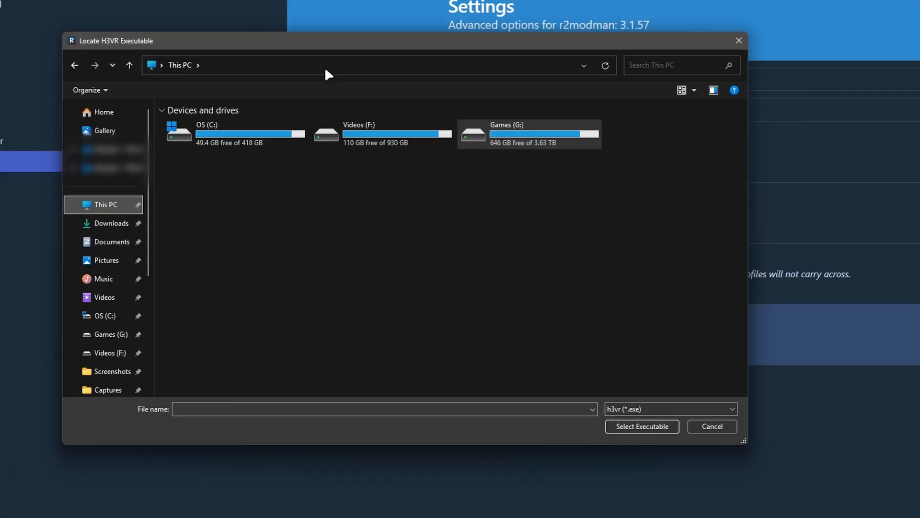
# Select h3vr.exe in G:\SteamLibrary\steamapps\common\H3VR as the H3VR executable.
pyautogui.write('G:\\SteamLibrary\\steamapps\\common\\H3VR')
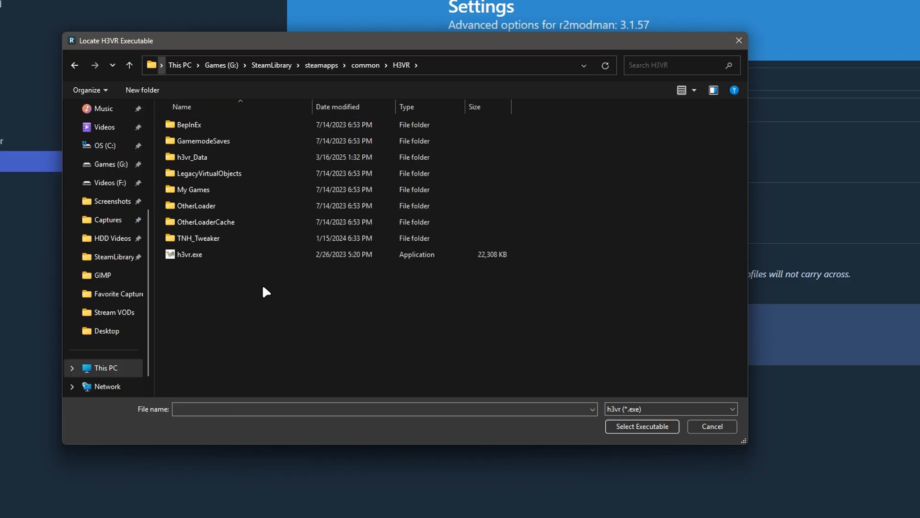
pyautogui.click(190, 253)
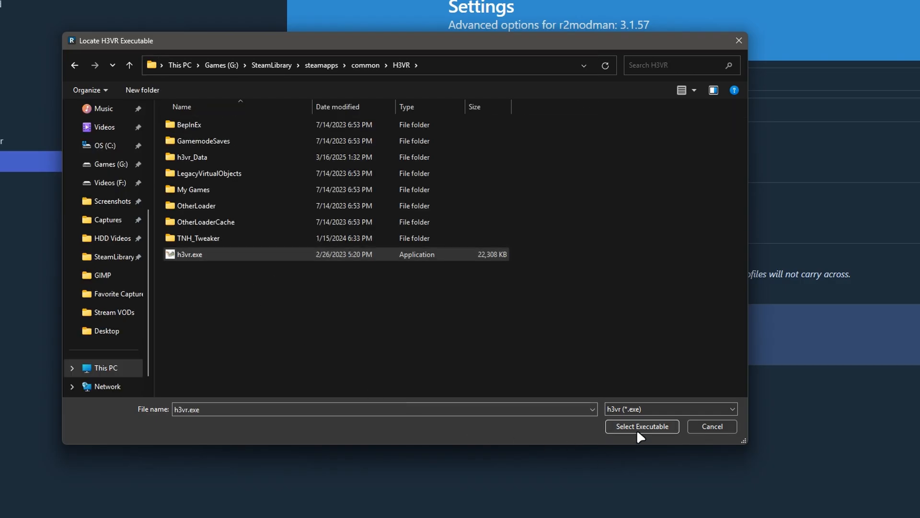
pyautogui.click(641, 426)
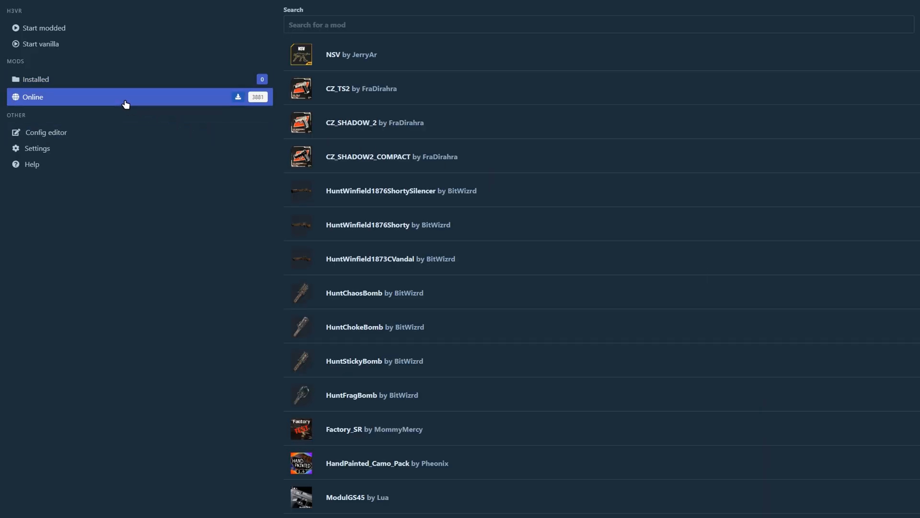
# Find 'betterhands' online and download BetterHands 1.8.1 with its dependencies, then view the installed list.
pyautogui.write('betterhands')
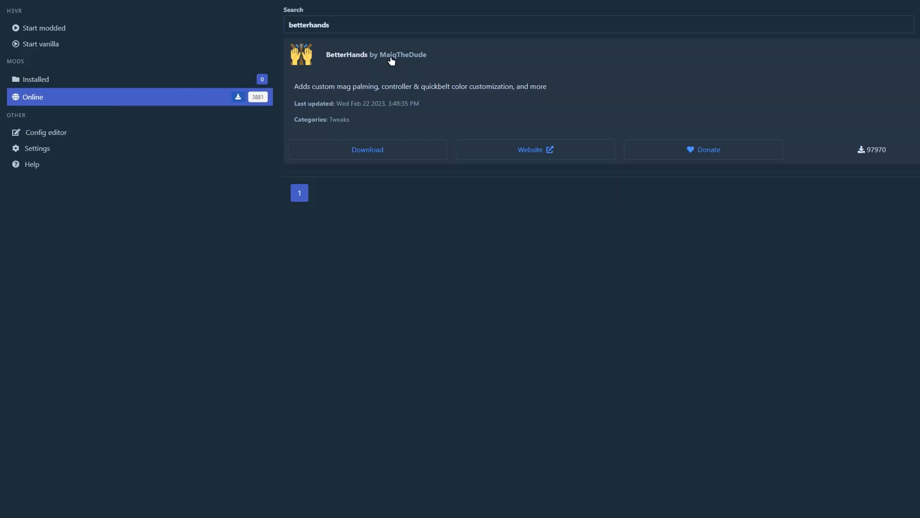
pyautogui.click(367, 150)
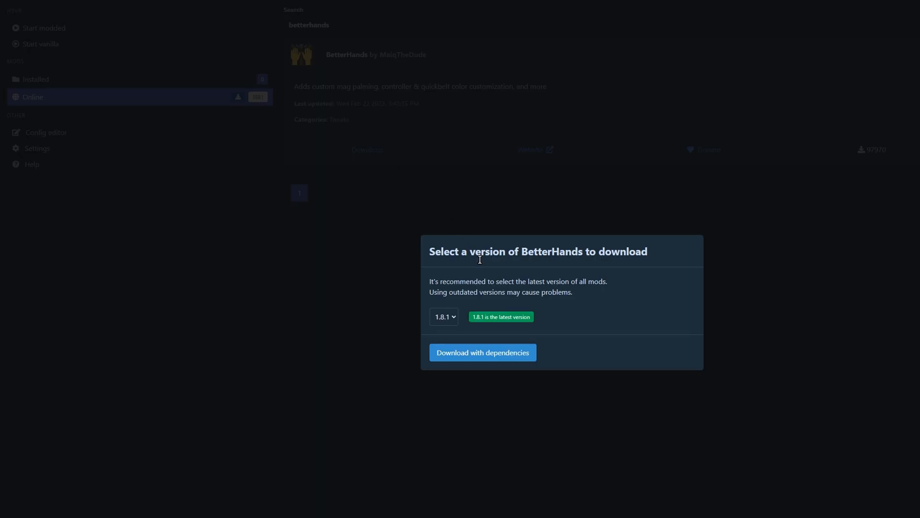
pyautogui.click(483, 352)
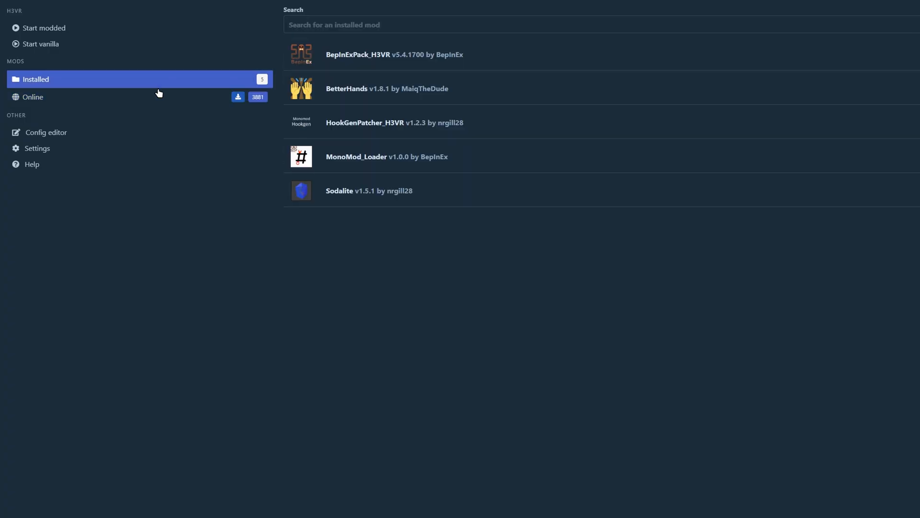
pyautogui.moveTo(373, 146)
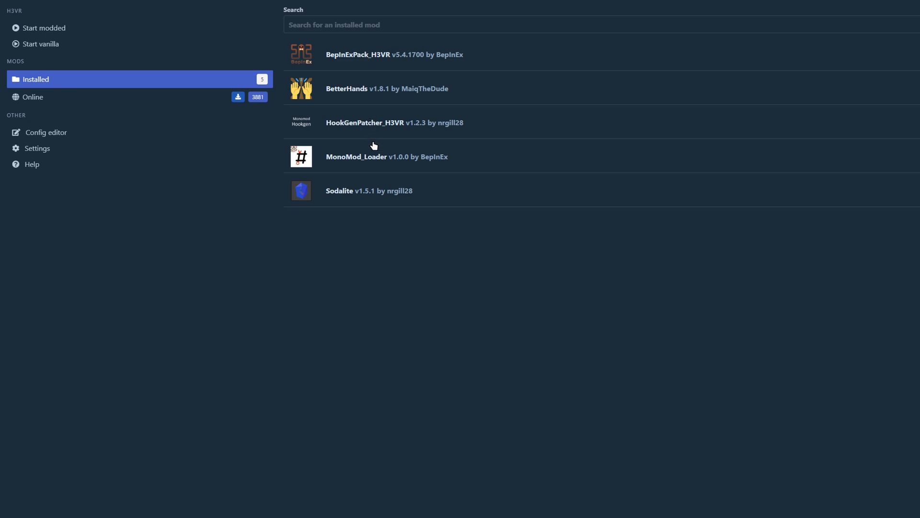
pyautogui.moveTo(477, 270)
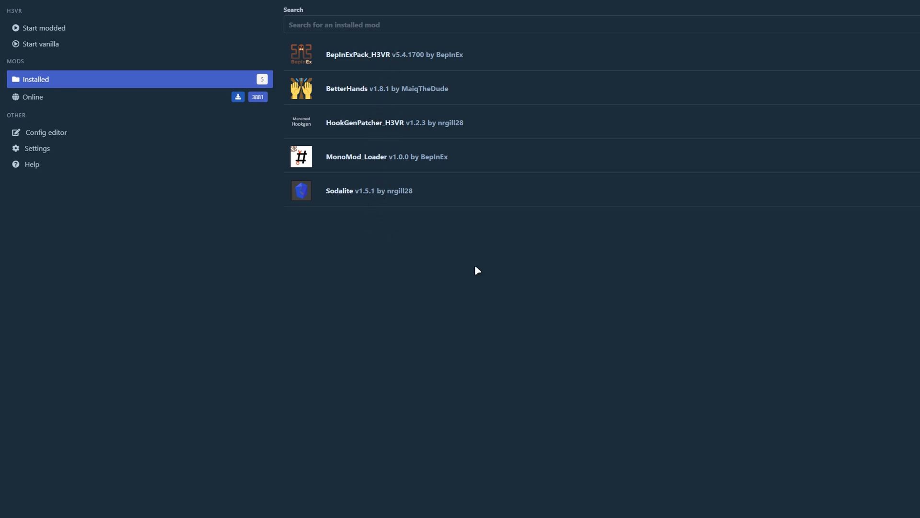
pyautogui.click(43, 28)
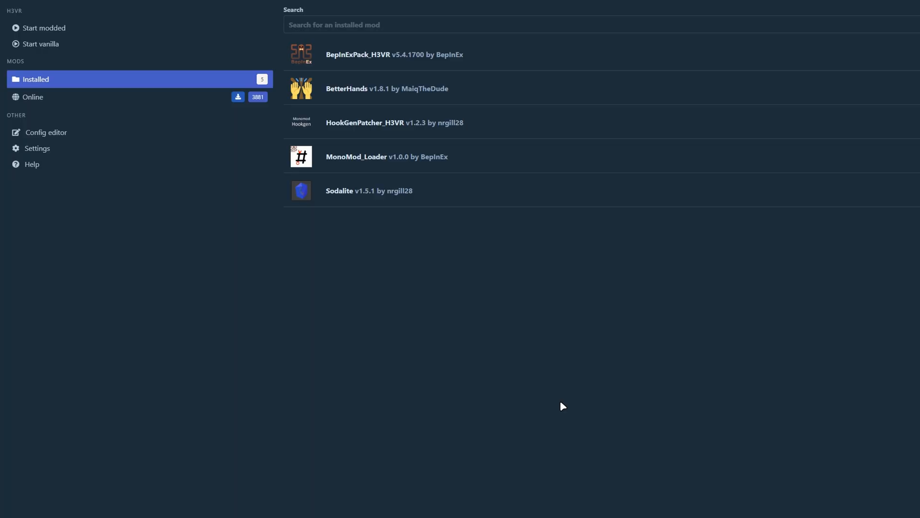
# Return to Settings and switch from Locations to the Debugging options.
pyautogui.click(37, 147)
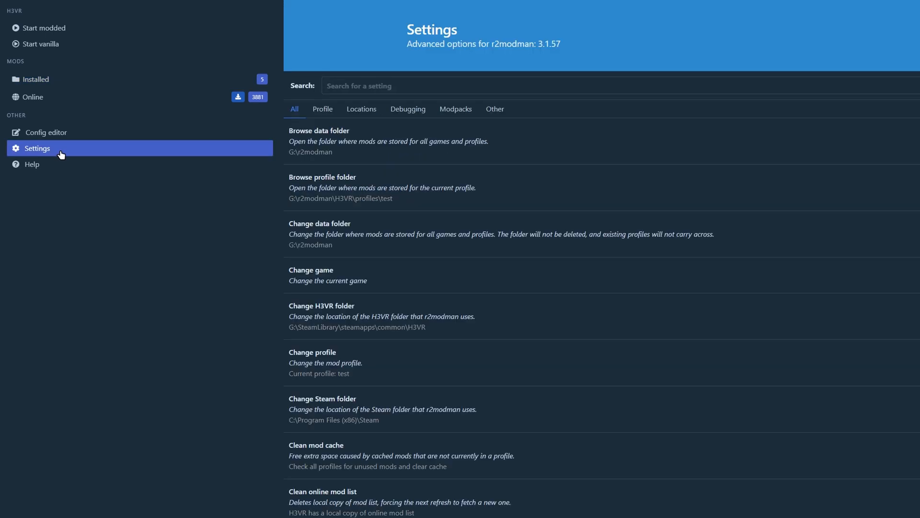
pyautogui.click(361, 108)
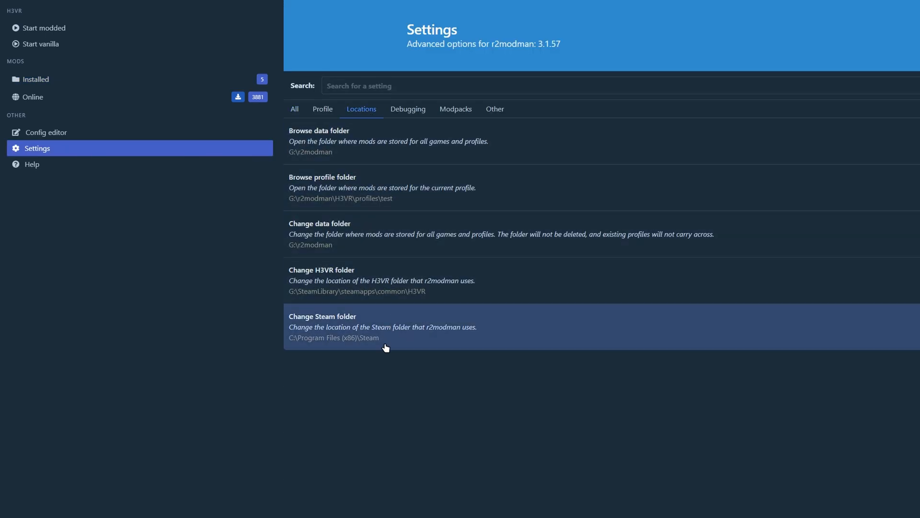
pyautogui.moveTo(373, 132)
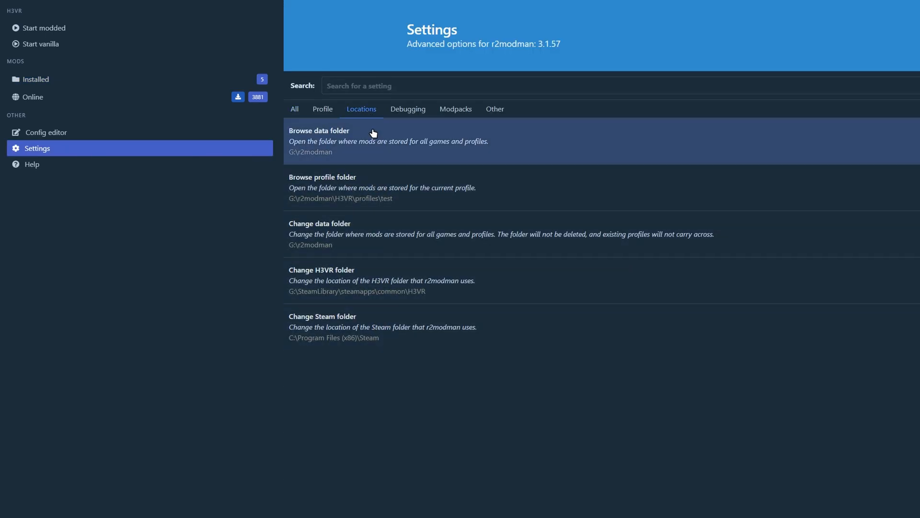
pyautogui.click(408, 108)
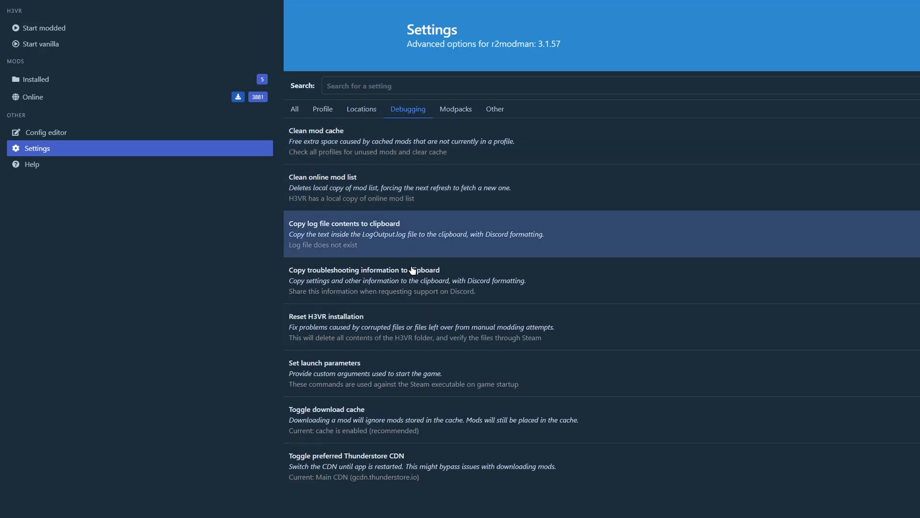
pyautogui.moveTo(414, 471)
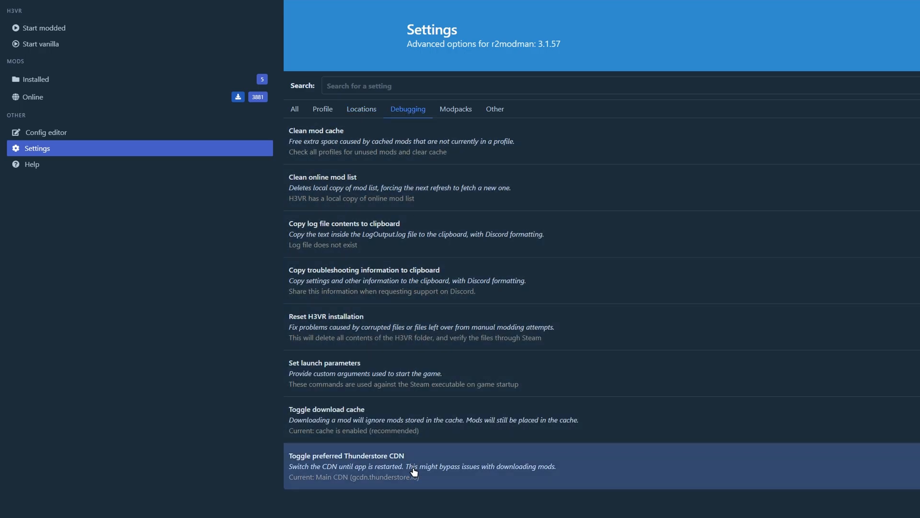